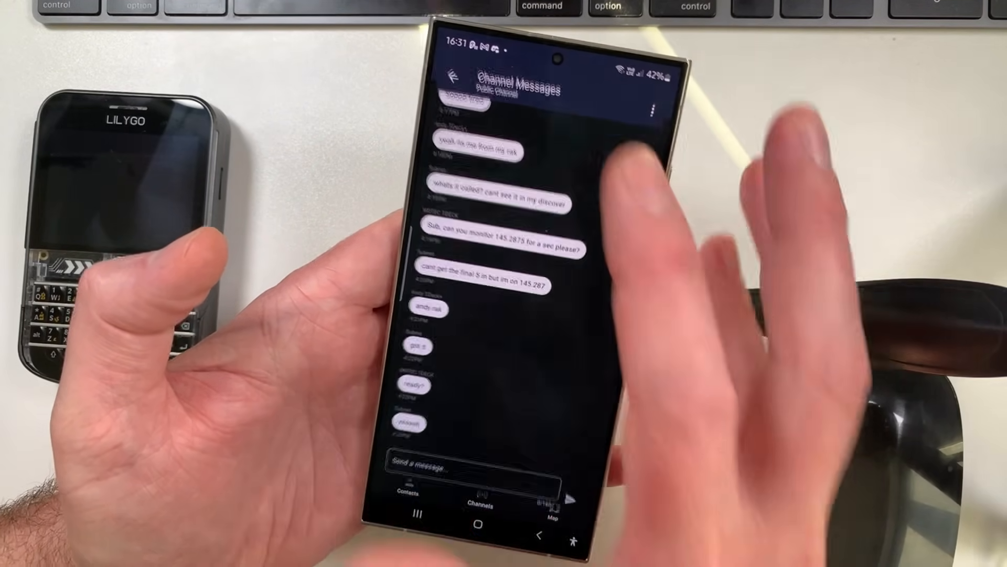
Browse the Public Channel messages, then open the Hertford Yagi repeater's password login from Contacts
{"action": "scroll", "scroll_direction": "up", "scroll_amount": 3}
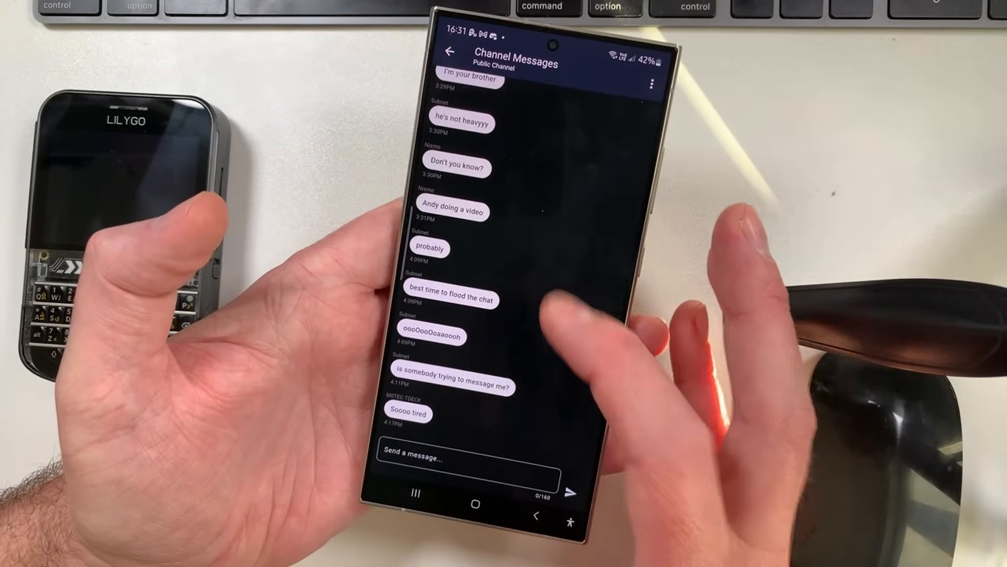
{"action": "scroll", "scroll_direction": "up", "scroll_amount": 3}
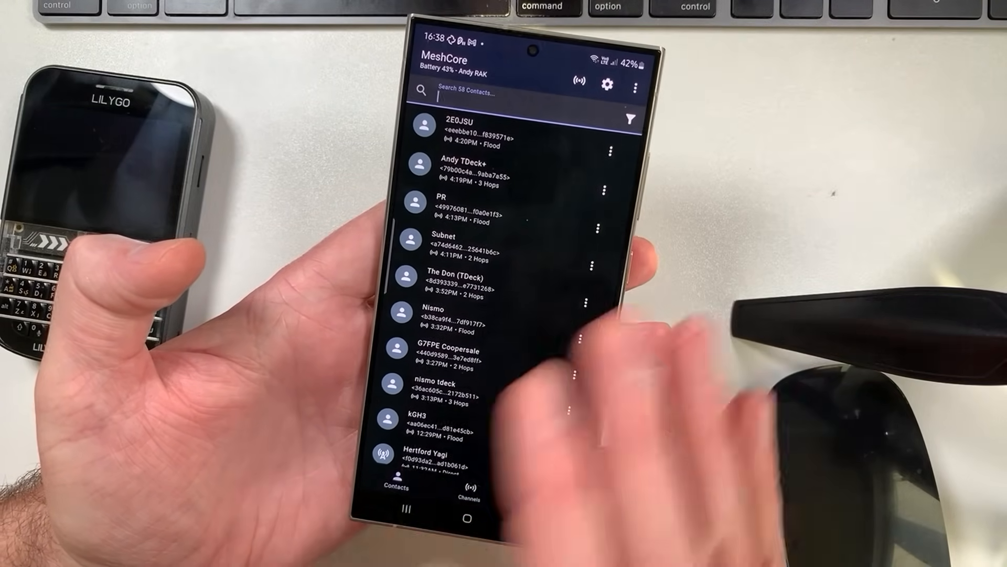
{"action": "scroll", "scroll_direction": "down", "scroll_amount": 3}
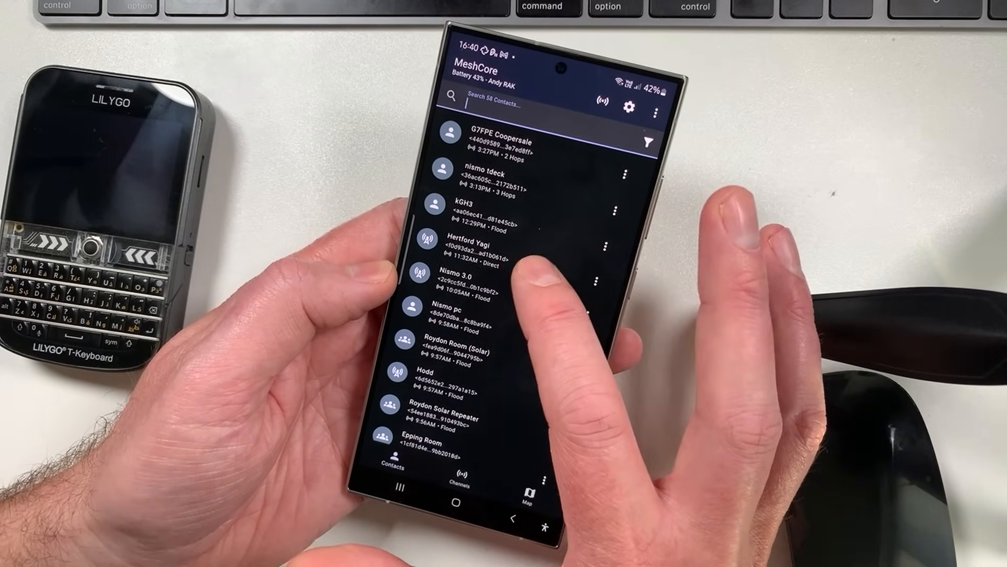
{"action": "left_click", "coordinate": [469, 249]}
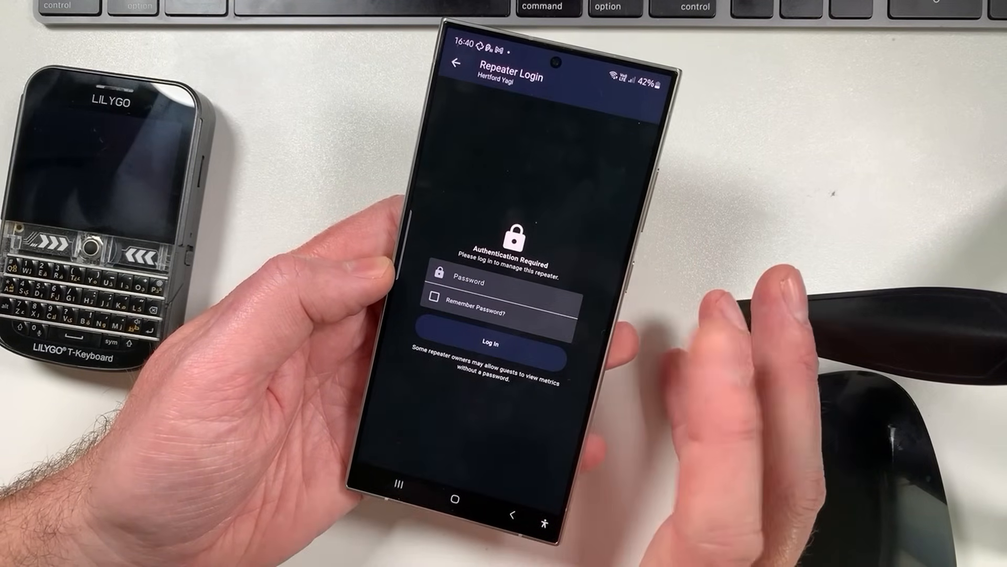